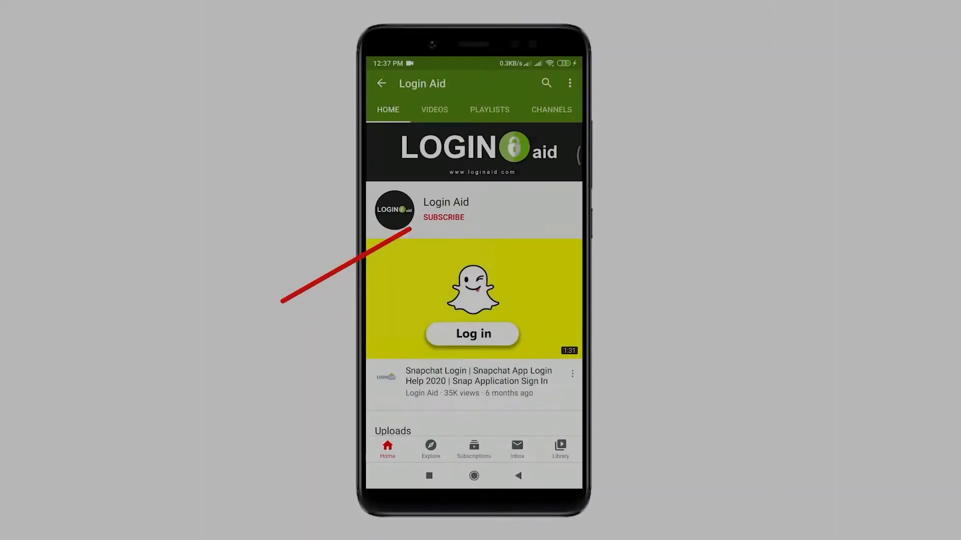
Load pncbank.com in a new Firefox tab beside the Google image results.
{"action": "left_click", "coordinate": [443, 217]}
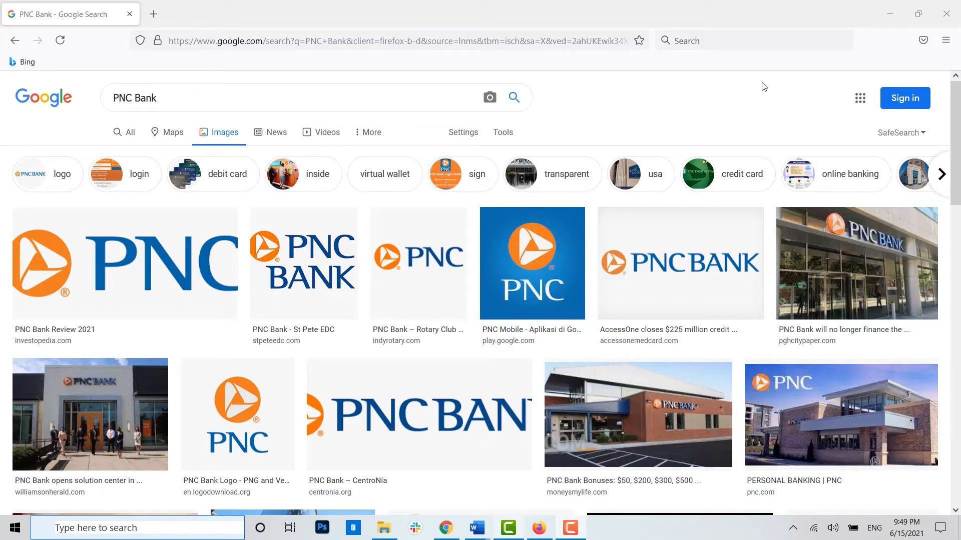
{"action": "mouse_move", "coordinate": [153, 14]}
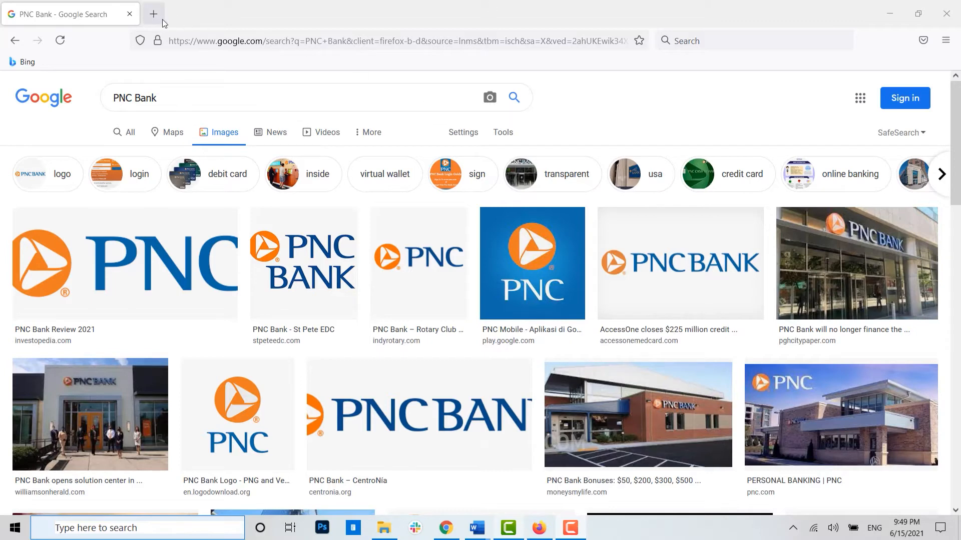
{"action": "left_click", "coordinate": [153, 13]}
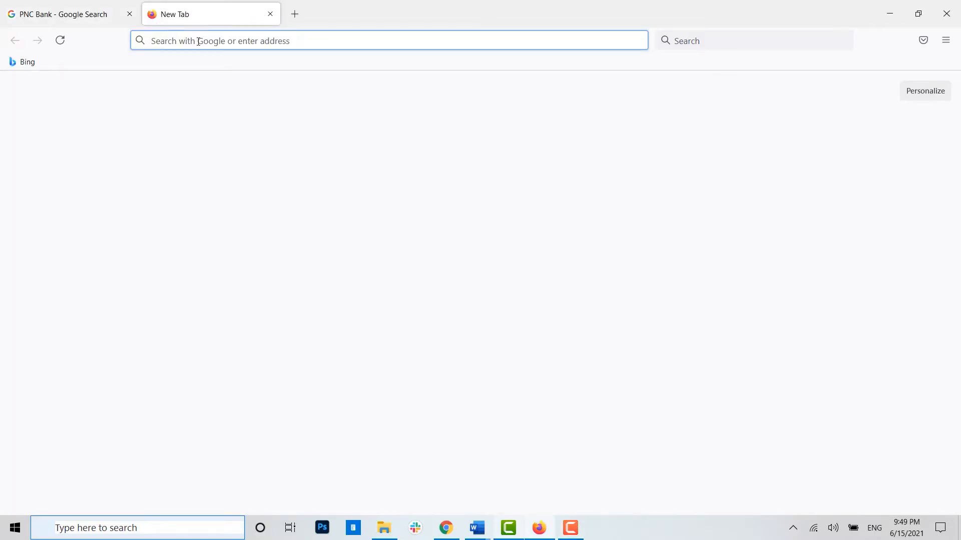
{"action": "type", "text": "pncba"}
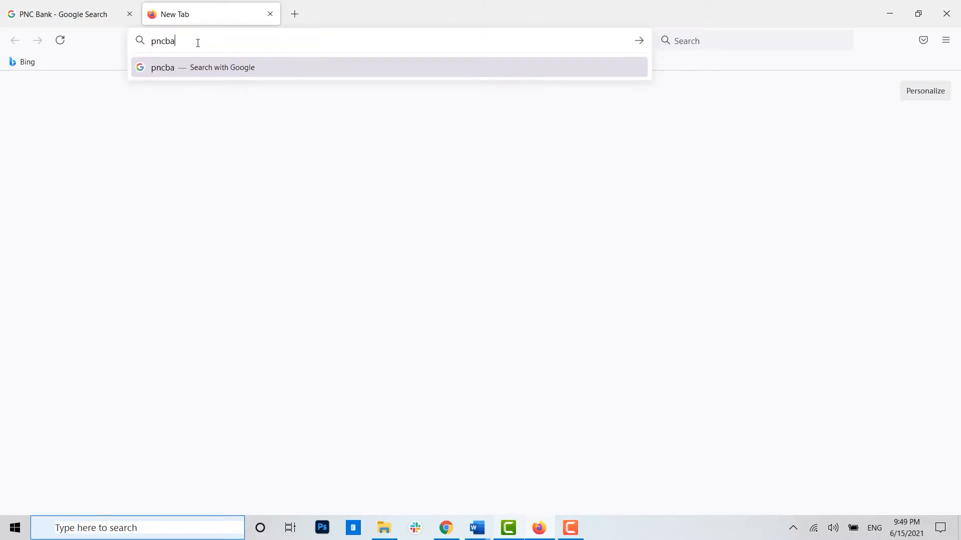
{"action": "type", "text": "nk.com/en/personal-banking.html"}
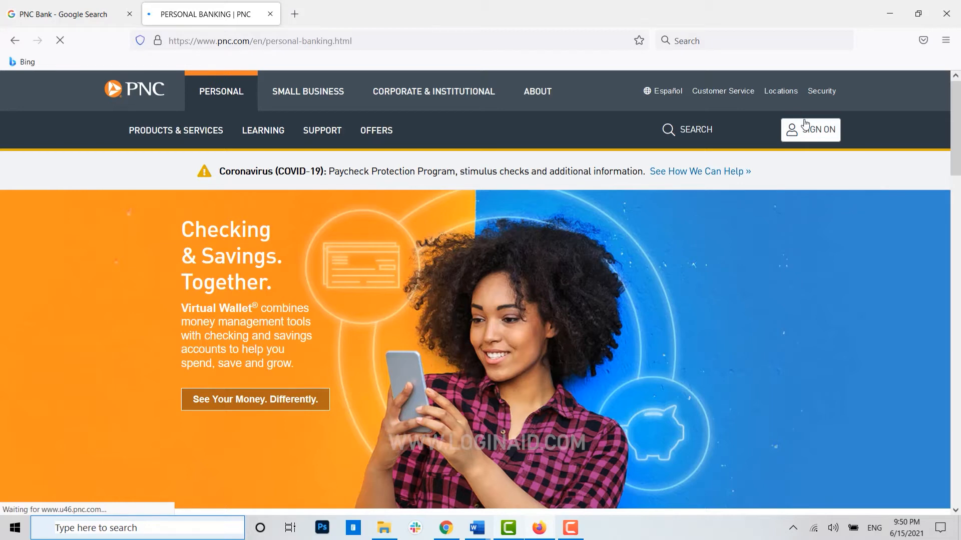
Choose Enroll In Online Banking from PNC's SIGN ON panel.
{"action": "left_click", "coordinate": [816, 129]}
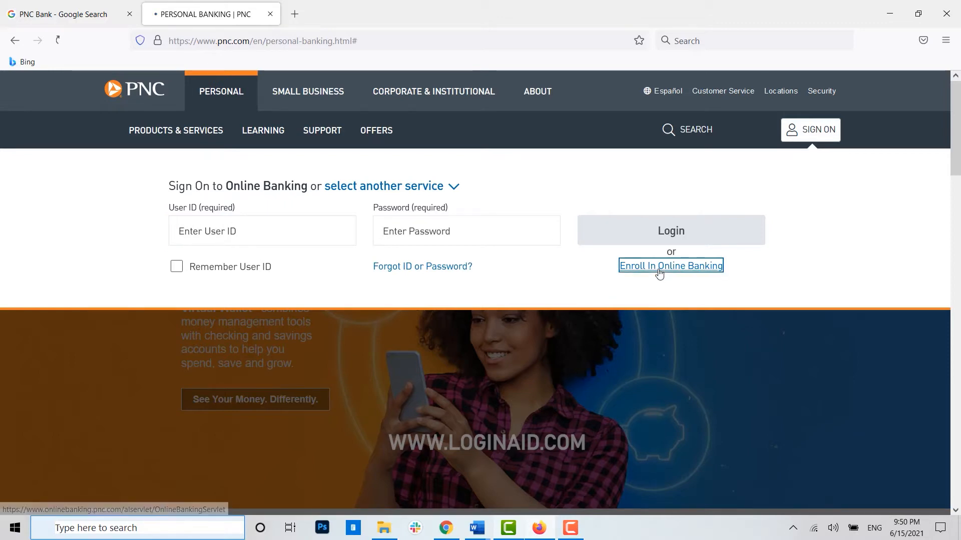
{"action": "left_click", "coordinate": [670, 265]}
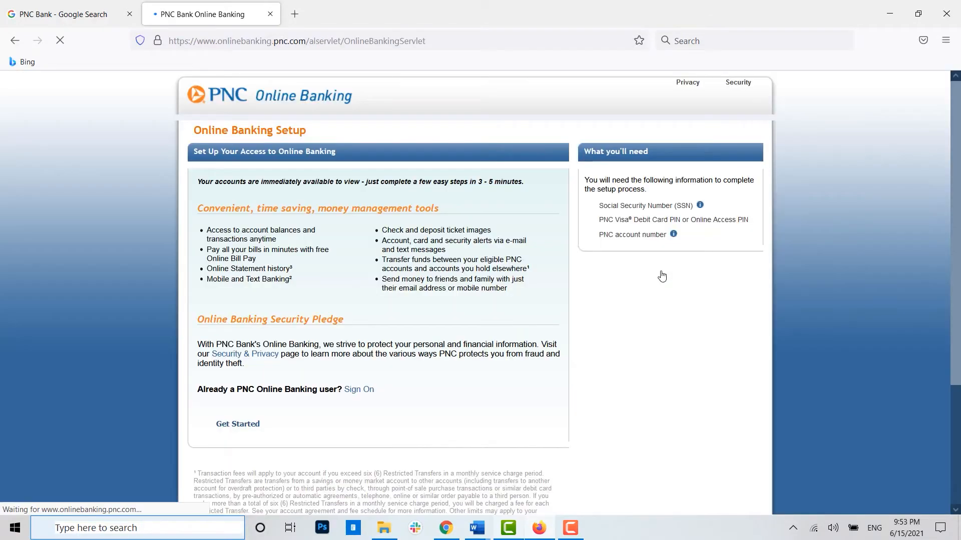
{"action": "mouse_move", "coordinate": [631, 257]}
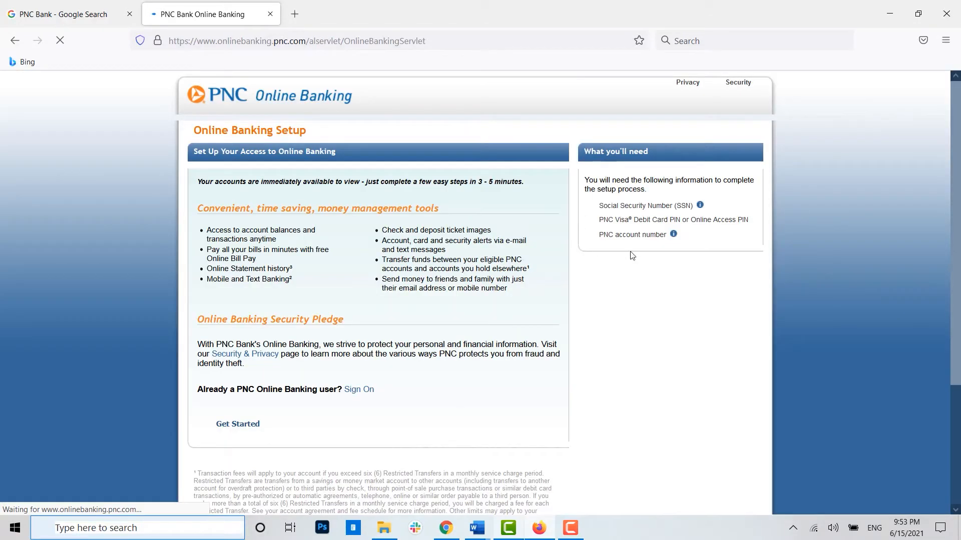
{"action": "mouse_move", "coordinate": [739, 257]}
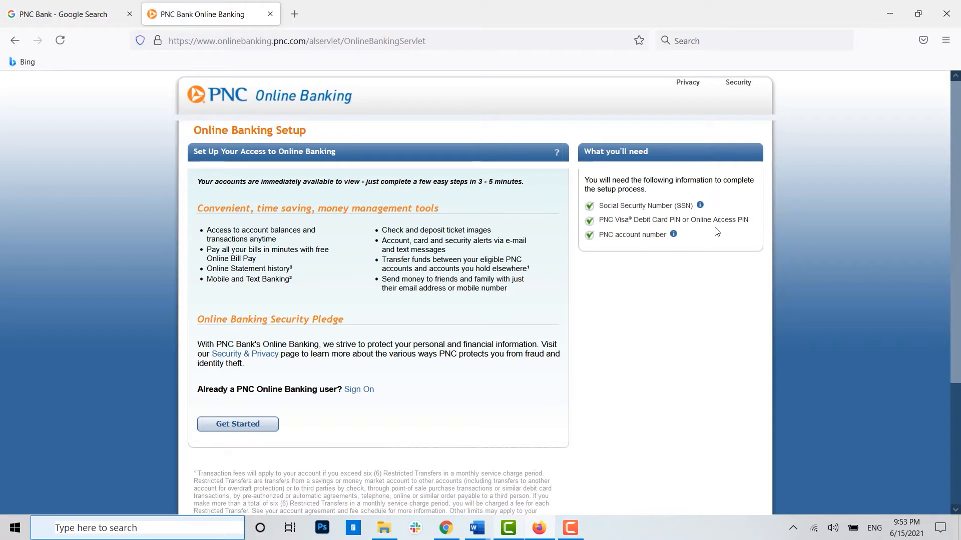
{"action": "mouse_move", "coordinate": [693, 235]}
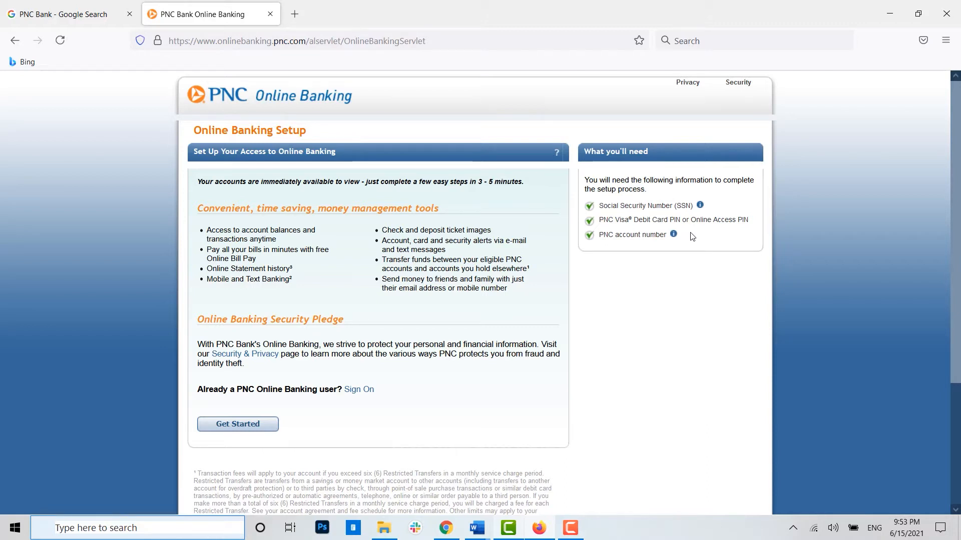
{"action": "mouse_move", "coordinate": [665, 275]}
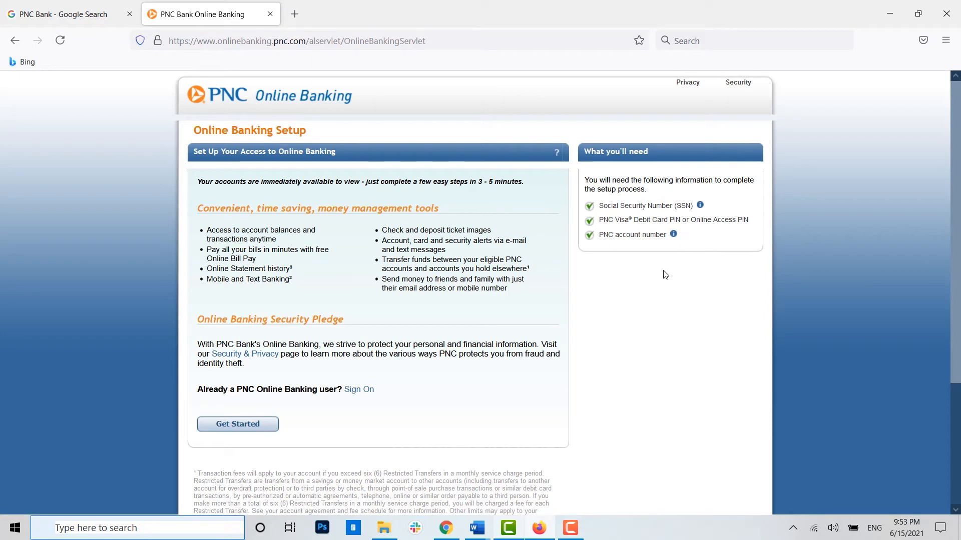
Start setup with Get Started to reach the Verify Your Identity step.
{"action": "left_click", "coordinate": [238, 424]}
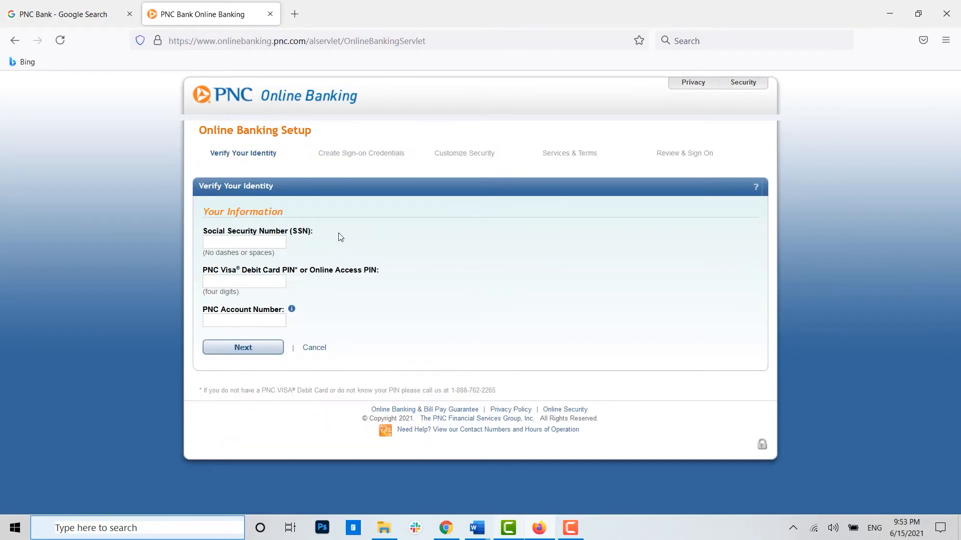
{"action": "left_click", "coordinate": [243, 243]}
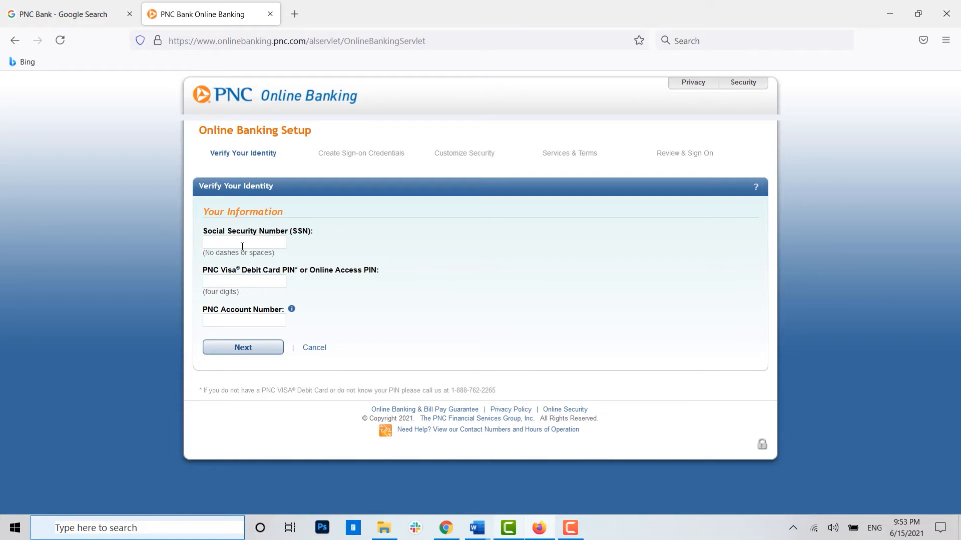
{"action": "left_click", "coordinate": [243, 242]}
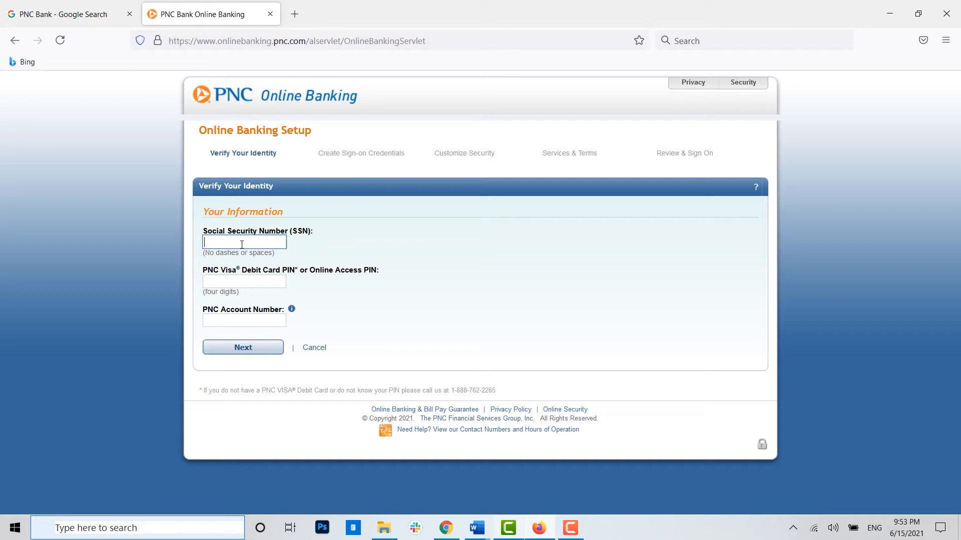
{"action": "left_click", "coordinate": [243, 281]}
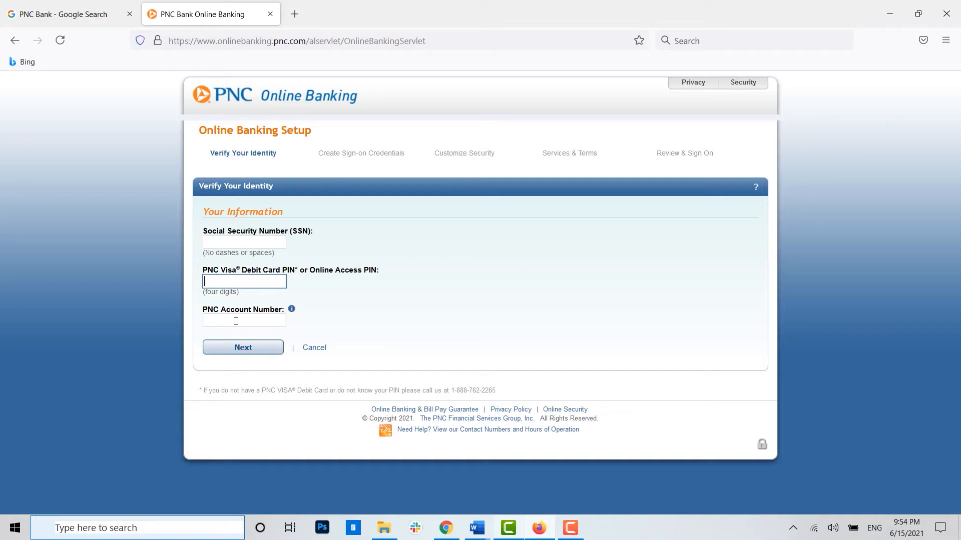
{"action": "left_click", "coordinate": [243, 320]}
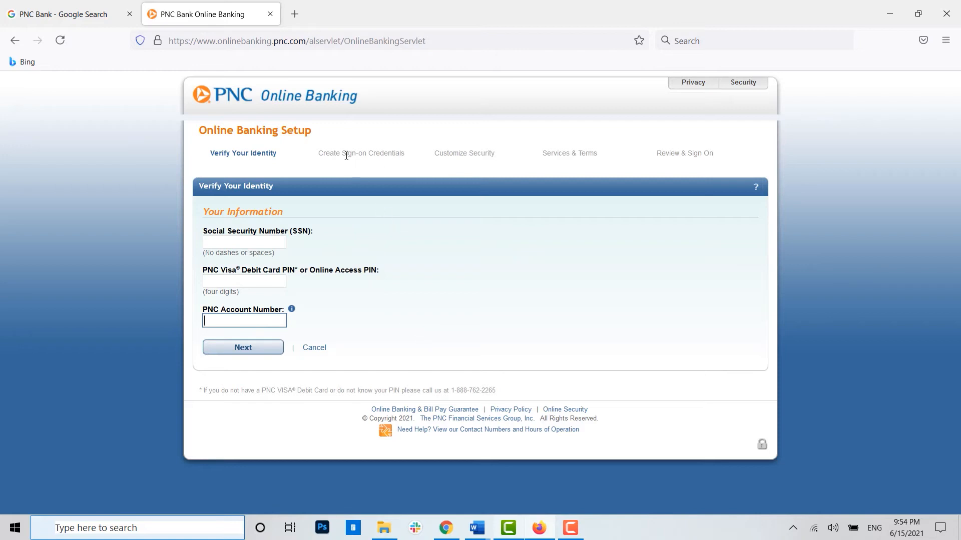
{"action": "mouse_move", "coordinate": [321, 161]}
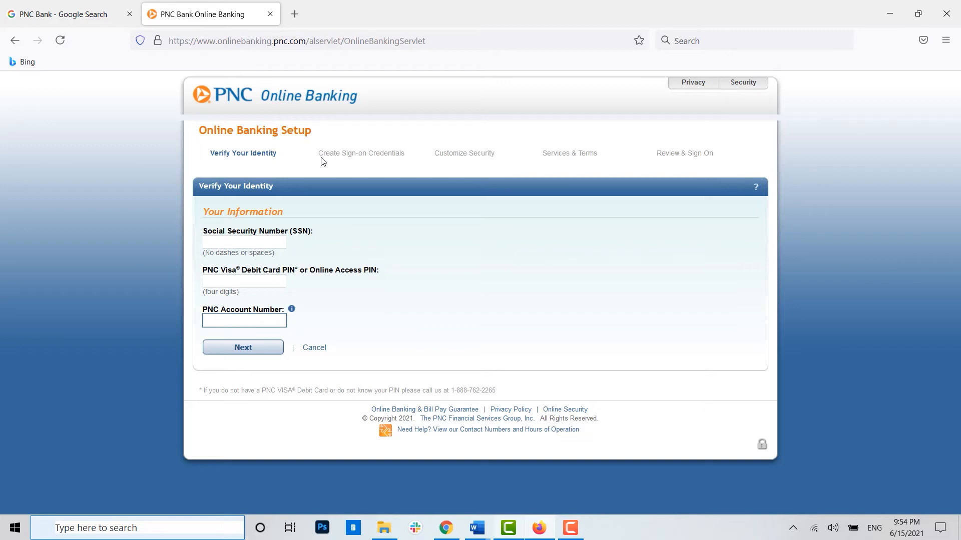
{"action": "left_click", "coordinate": [243, 319]}
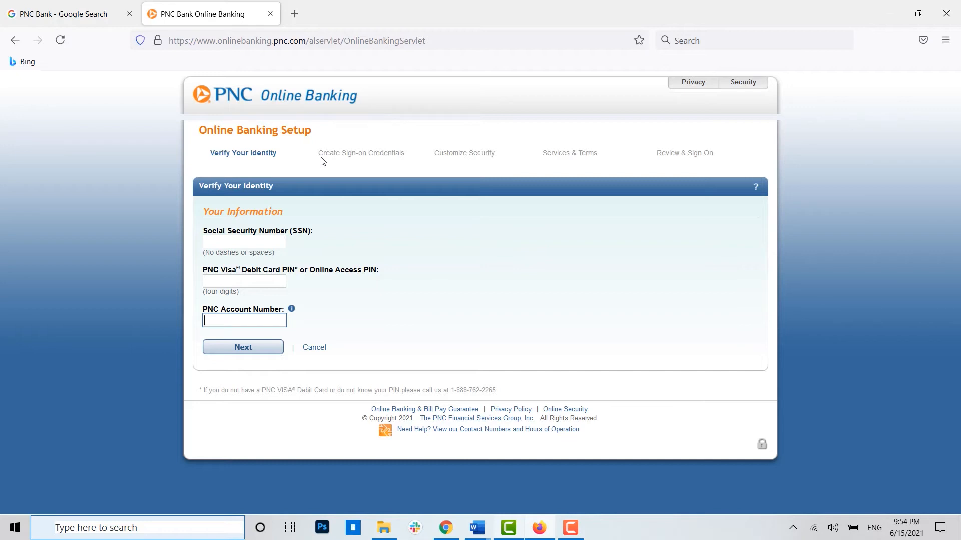
{"action": "mouse_move", "coordinate": [358, 152]}
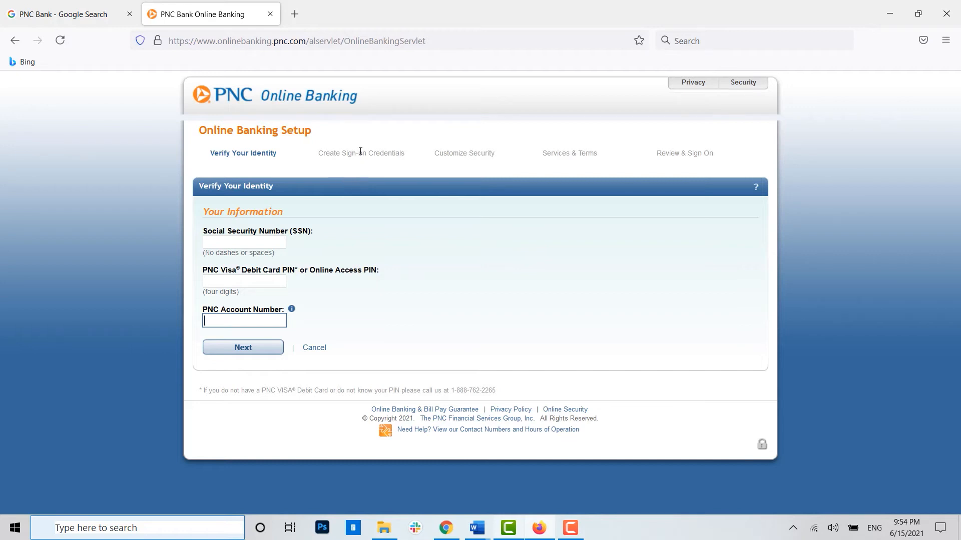
{"action": "mouse_move", "coordinate": [467, 164]}
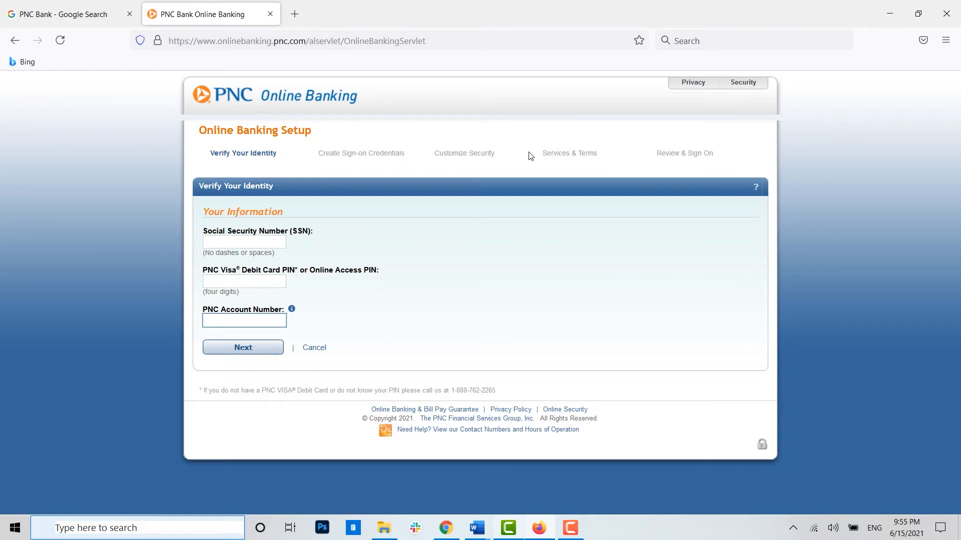
{"action": "mouse_move", "coordinate": [694, 152]}
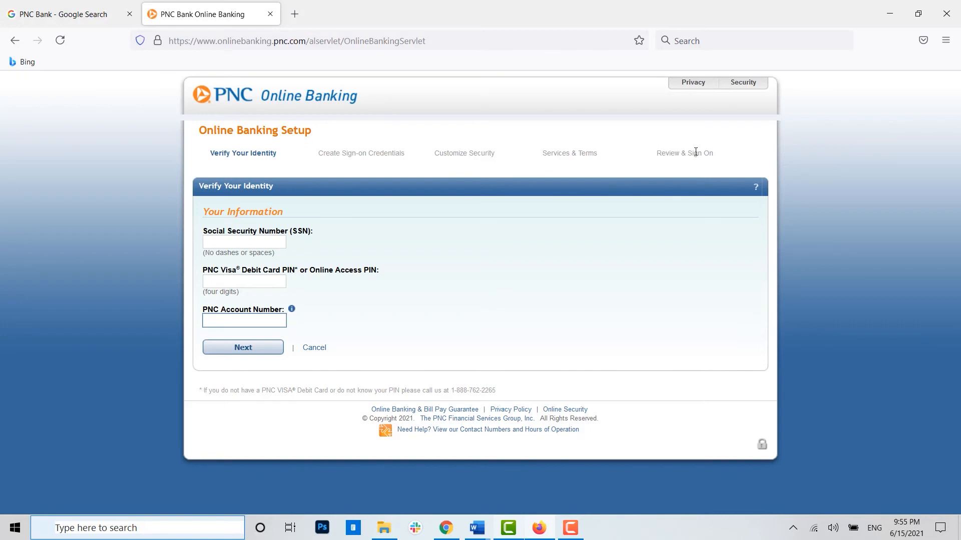
{"action": "left_click", "coordinate": [243, 320]}
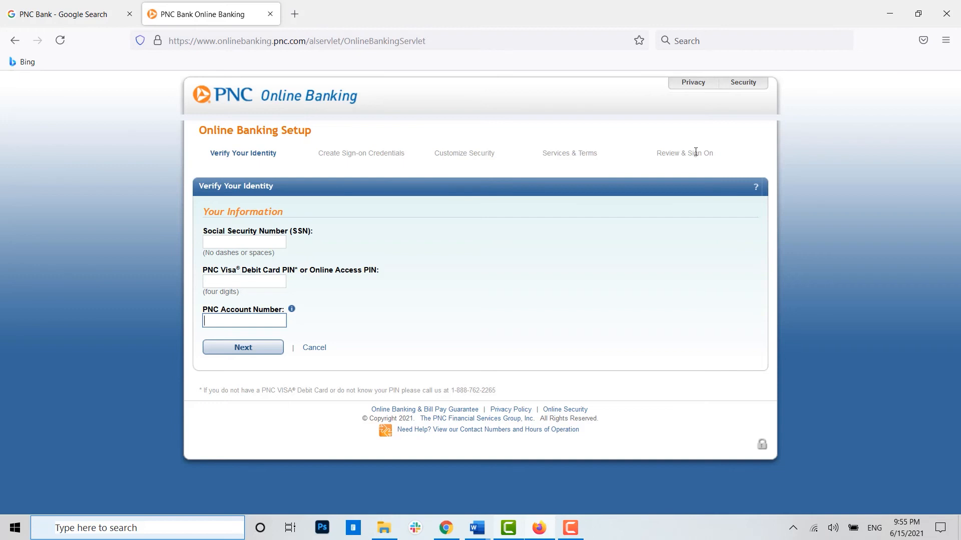
{"action": "mouse_move", "coordinate": [223, 98]}
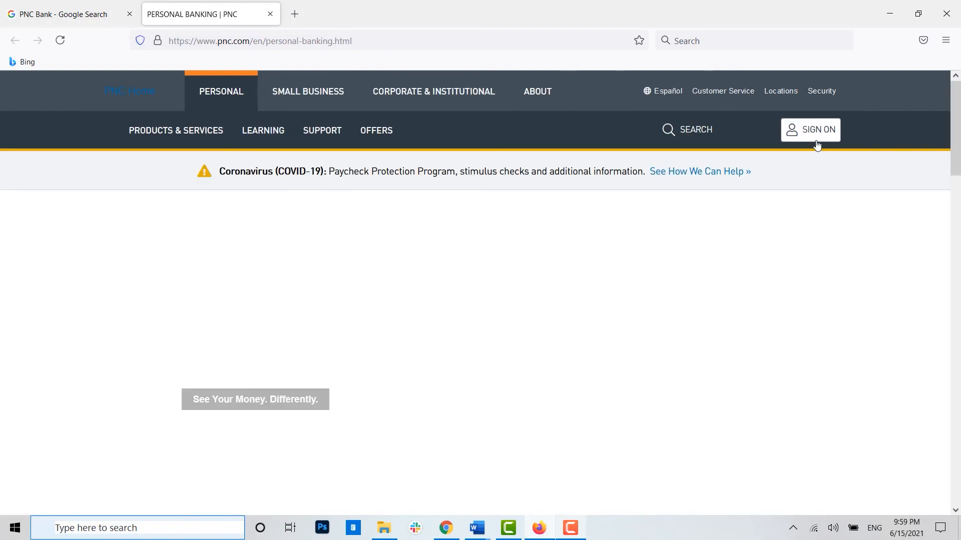
Show the Online Banking sign-on panel and focus its password field.
{"action": "left_click", "coordinate": [810, 129]}
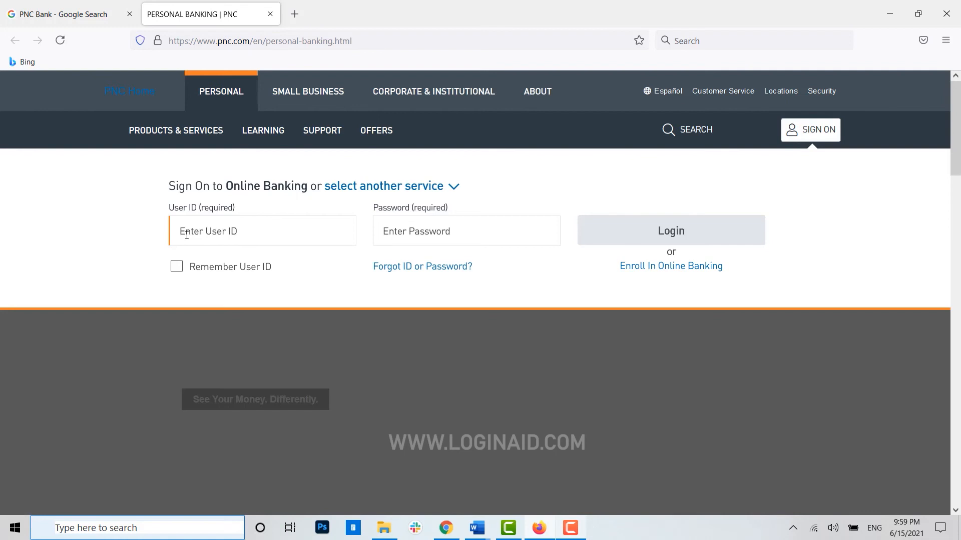
{"action": "left_click", "coordinate": [465, 232]}
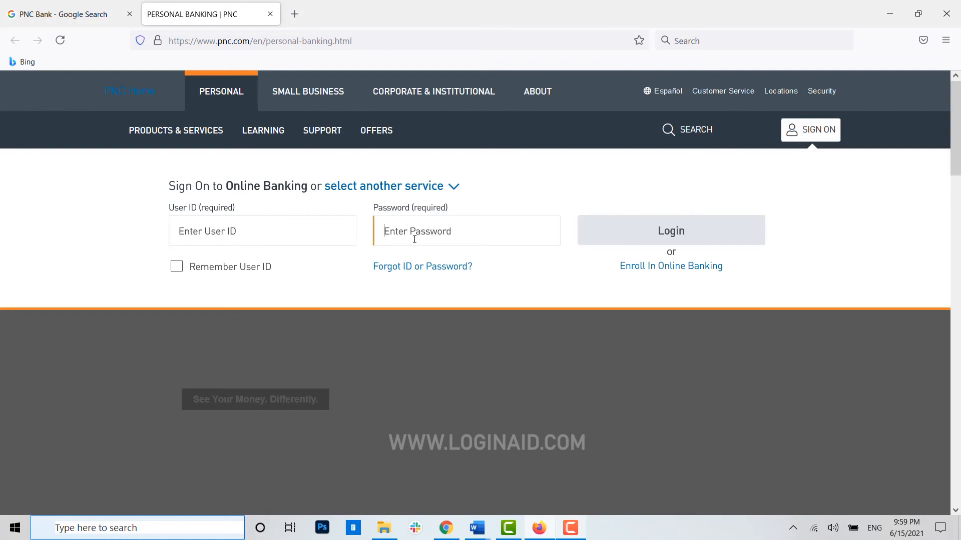